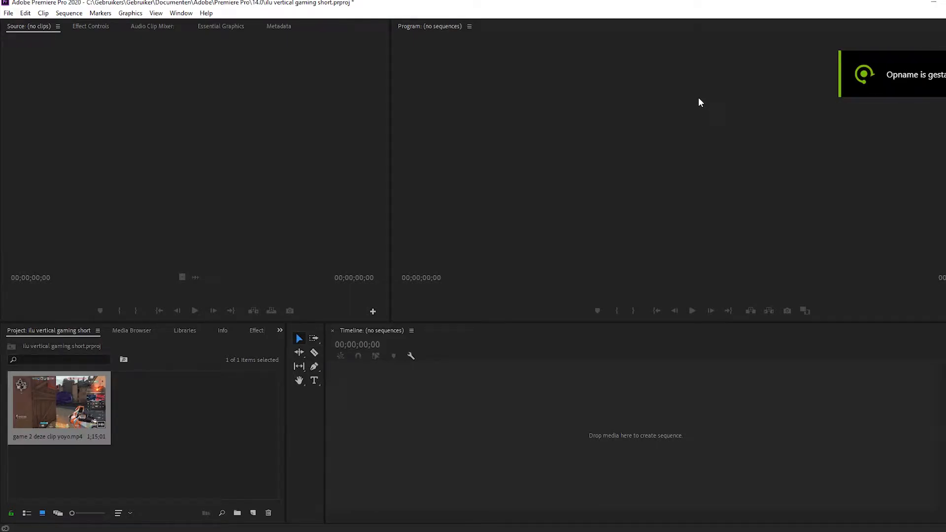
{"action": "mouse_move", "coordinate": [187, 67]}
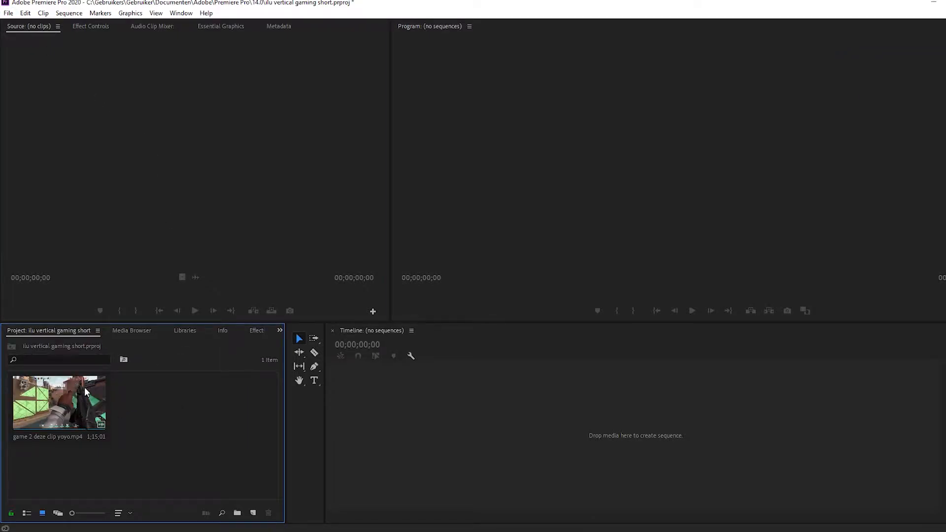
{"action": "mouse_move", "coordinate": [93, 419]}
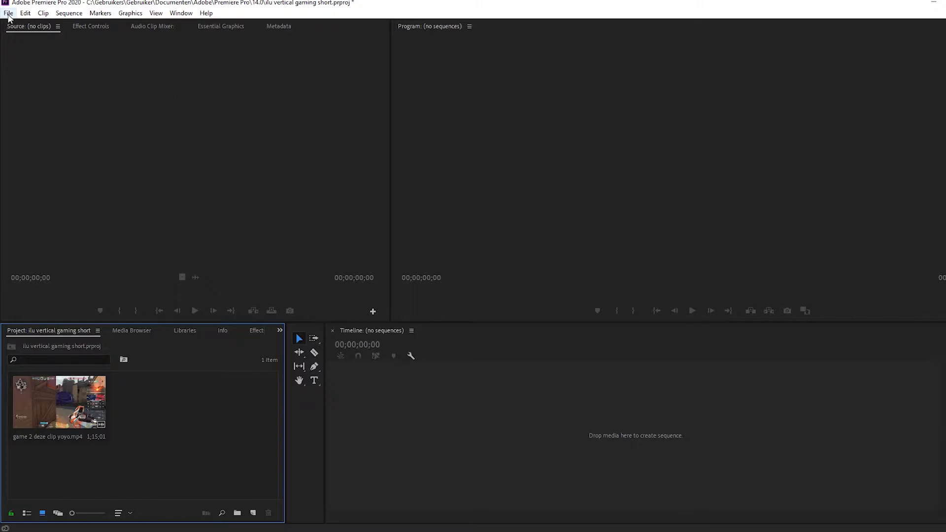
Step: Start a new sequence from the Digital SLR presets and pick DSLR 1080p30
{"action": "left_click", "coordinate": [8, 13]}
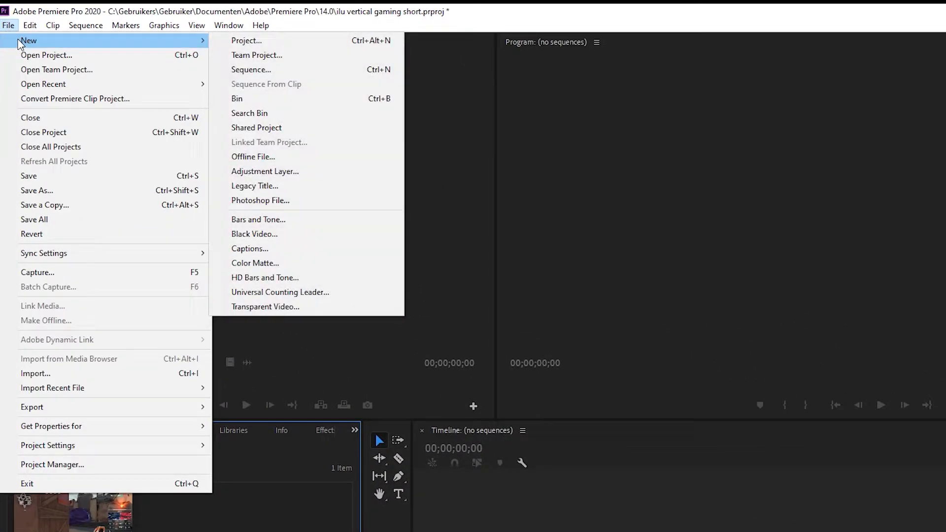
{"action": "mouse_move", "coordinate": [251, 69]}
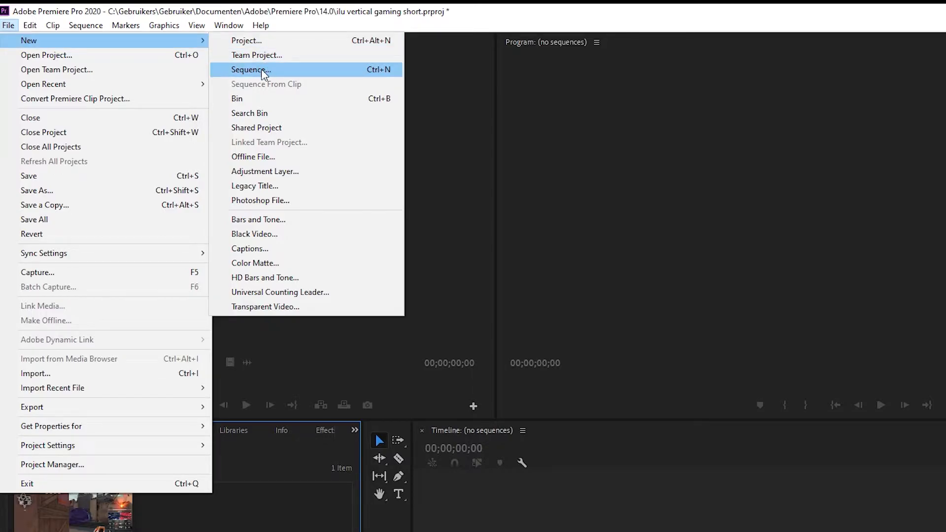
{"action": "left_click", "coordinate": [250, 69]}
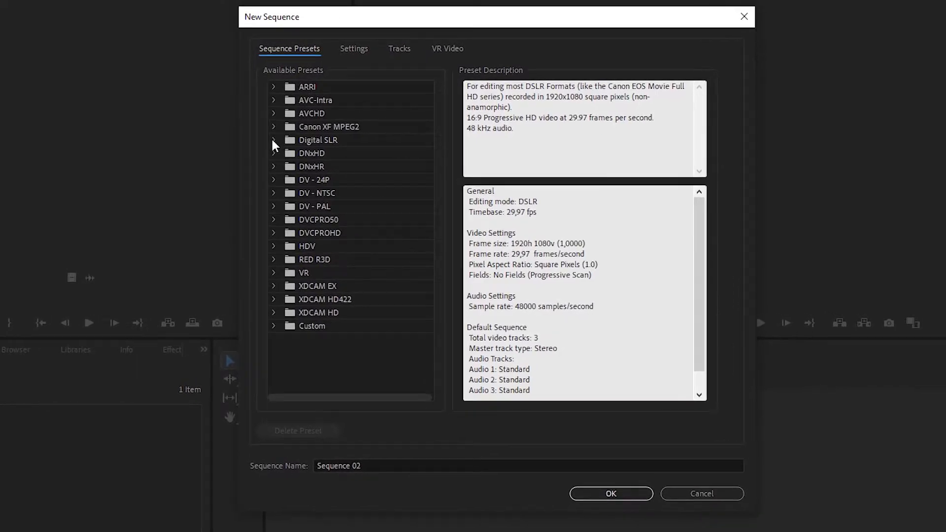
{"action": "left_click", "coordinate": [274, 140]}
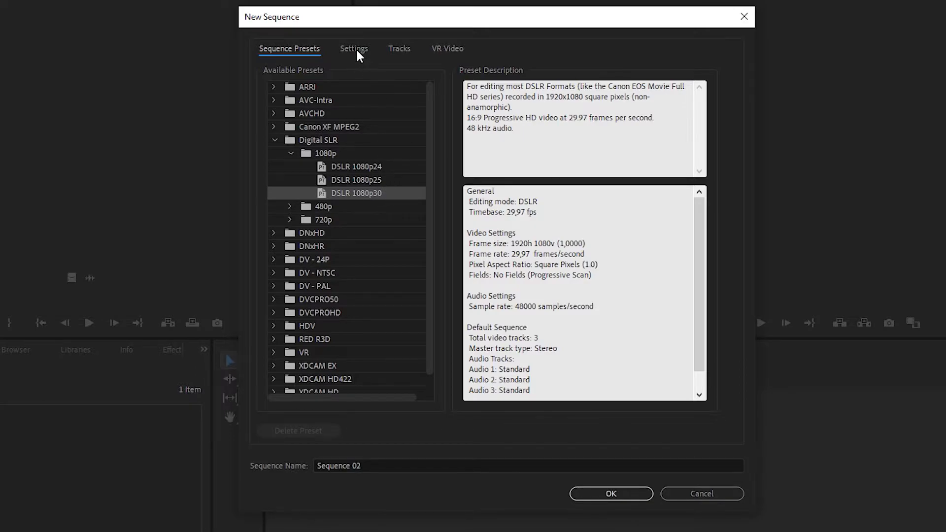
Step: Set the frame size to 1080 wide by 1920 tall and confirm Sequence 02
{"action": "left_click", "coordinate": [353, 49]}
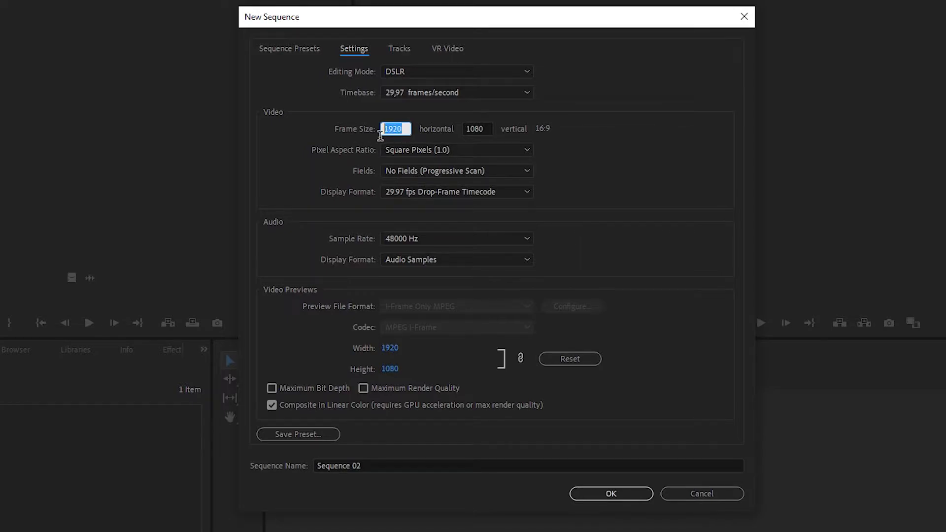
{"action": "left_click", "coordinate": [477, 128]}
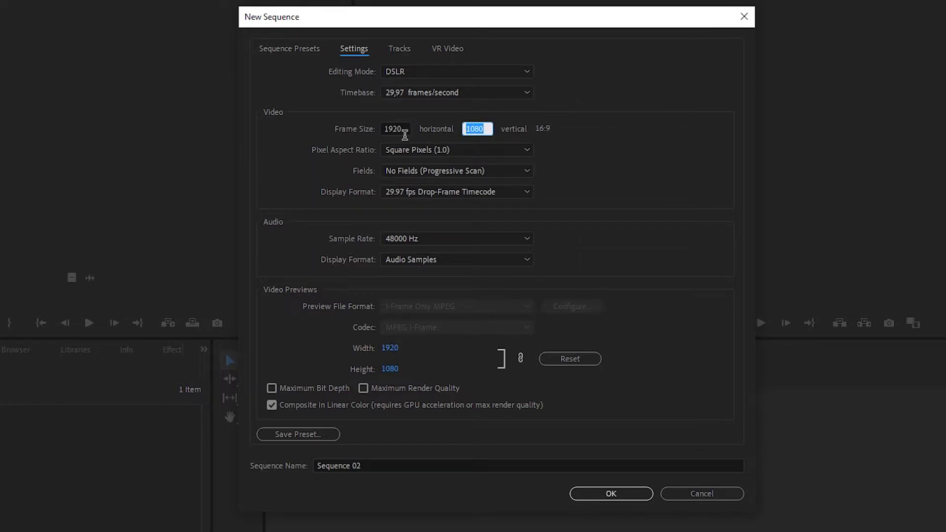
{"action": "type", "text": "10"}
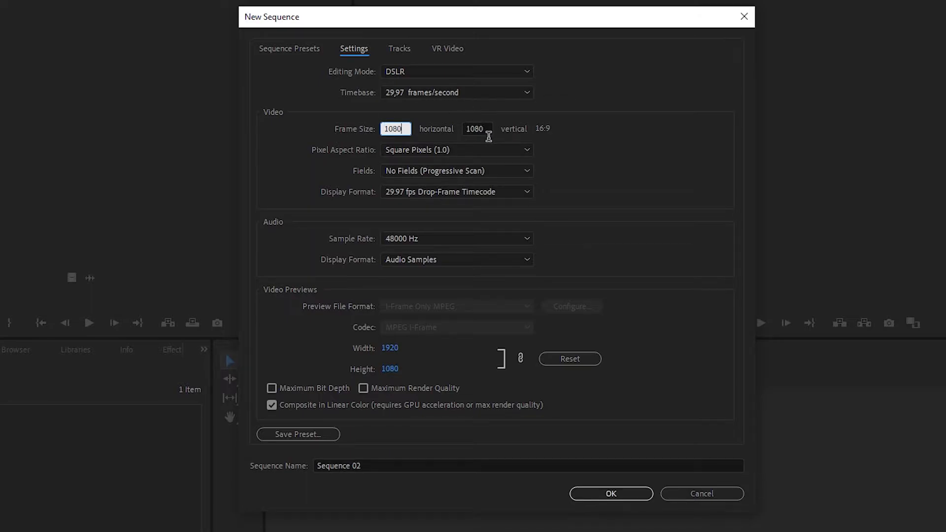
{"action": "type", "text": "1920"}
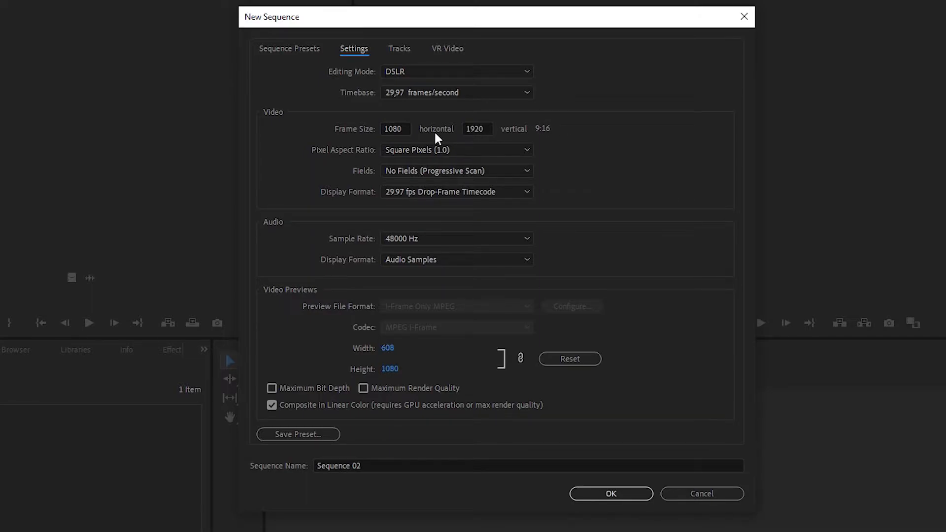
{"action": "left_click", "coordinate": [610, 494]}
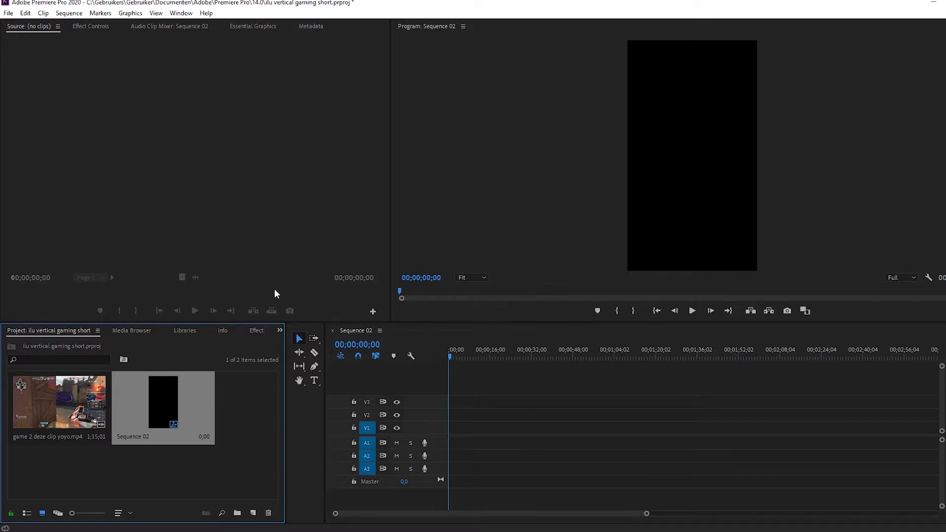
Step: Drag the gaming clip onto the timeline, keeping the sequence's existing vertical settings
{"action": "left_click", "coordinate": [58, 401]}
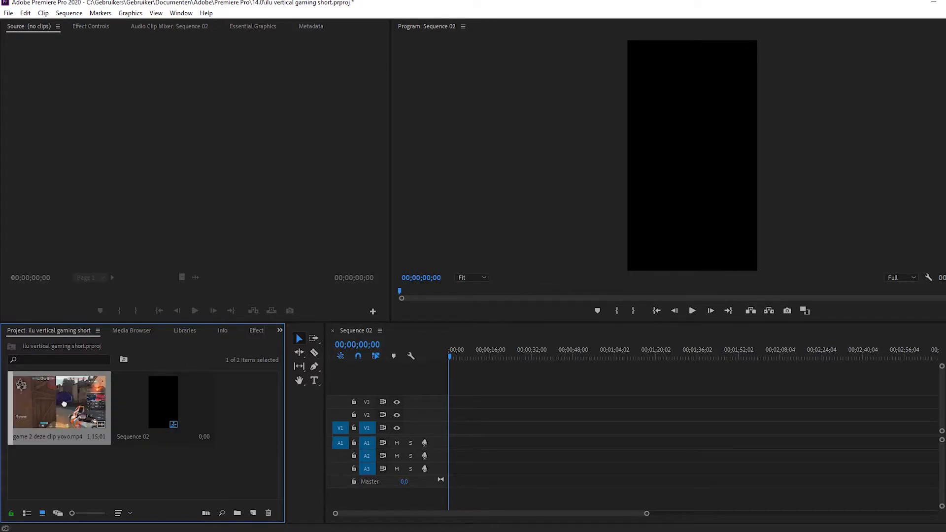
{"action": "left_click_drag", "start_coordinate": [58, 407], "coordinate": [543, 429]}
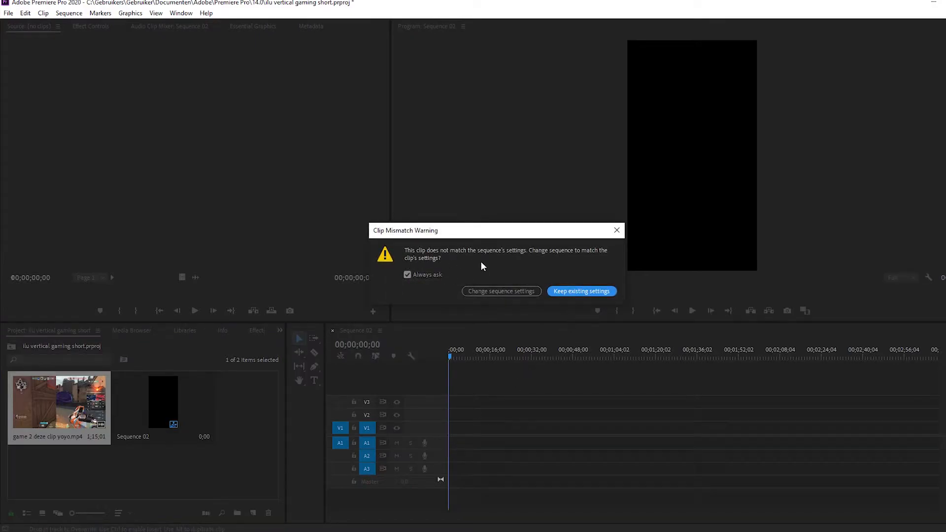
{"action": "left_click", "coordinate": [580, 290]}
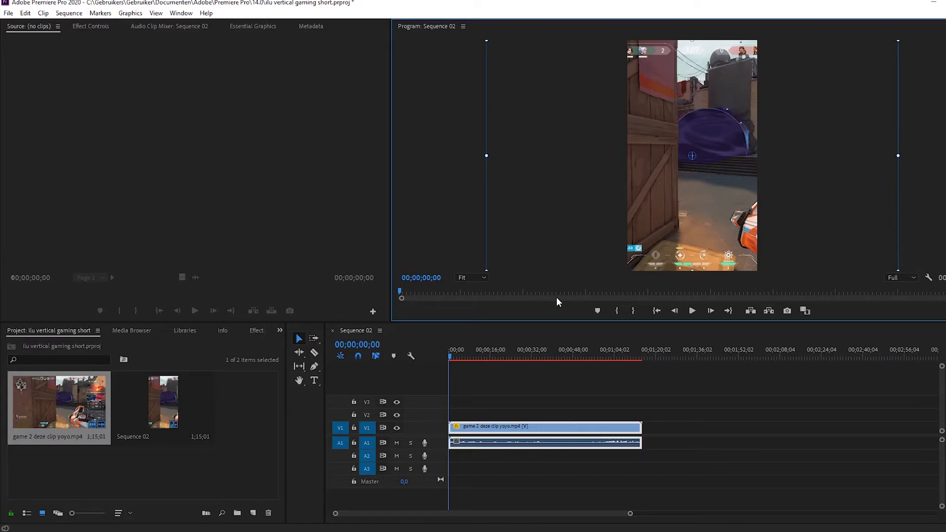
{"action": "mouse_move", "coordinate": [499, 171]}
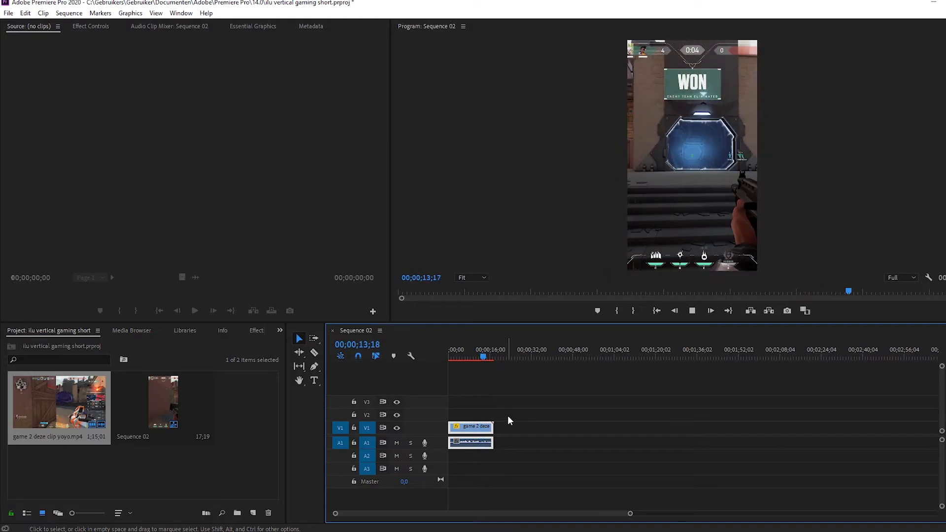
Step: Shorten the gaming clip on the timeline so roughly 15 seconds remain
{"action": "left_click", "coordinate": [467, 356]}
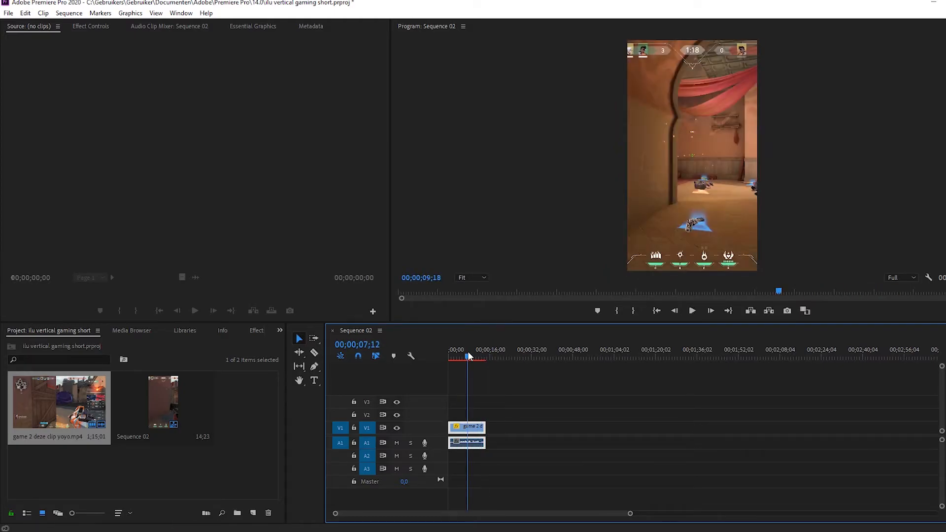
{"action": "left_click", "coordinate": [9, 13]}
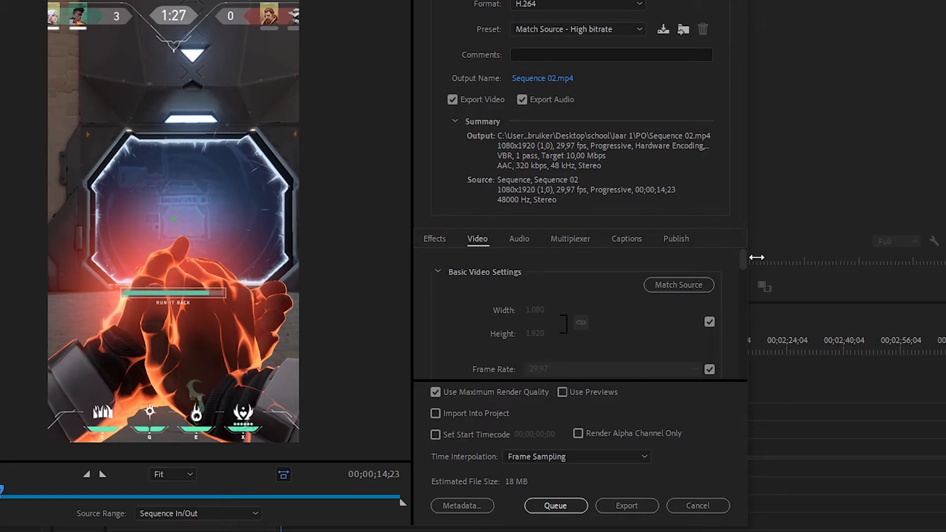
Step: Tick Render at Maximum Depth in the H.264 export video settings
{"action": "scroll", "scroll_direction": "down", "scroll_amount": 3}
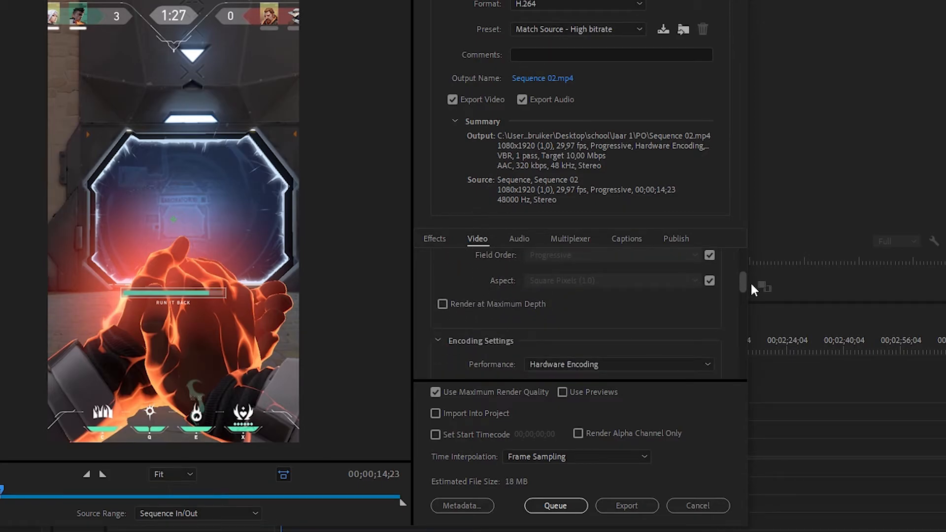
{"action": "left_click", "coordinate": [442, 304]}
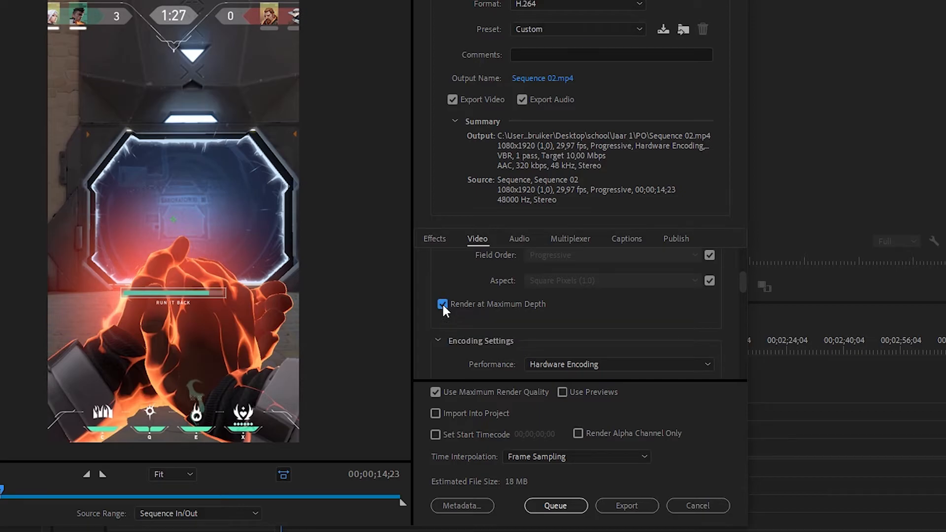
{"action": "mouse_move", "coordinate": [474, 333]}
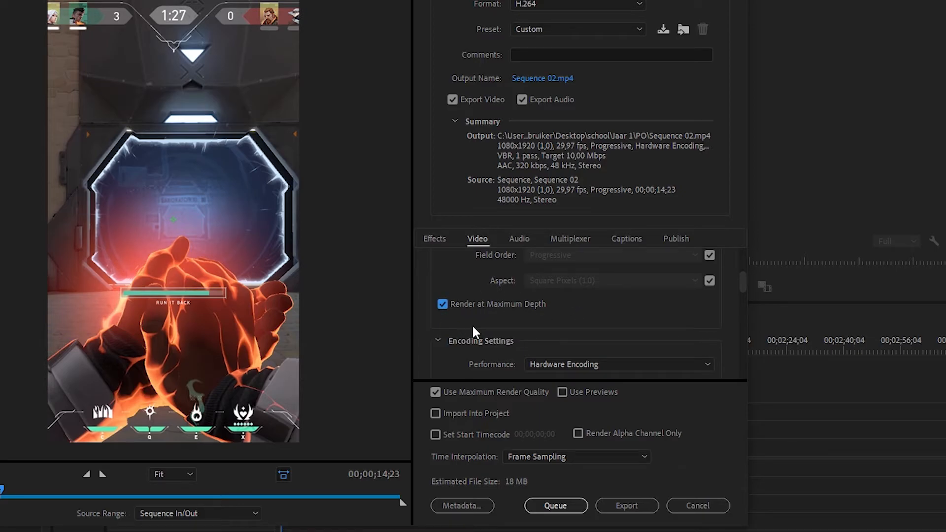
{"action": "mouse_move", "coordinate": [727, 292]}
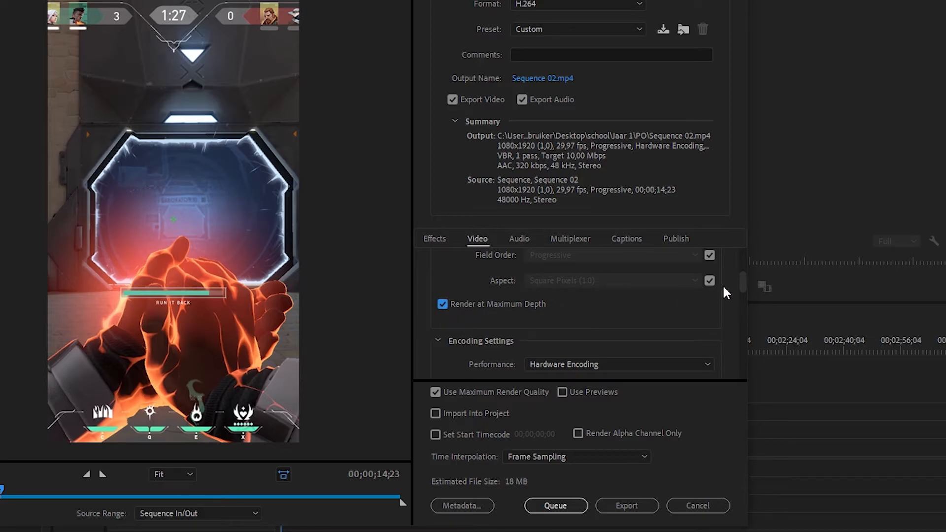
{"action": "scroll", "scroll_direction": "down", "scroll_amount": 3}
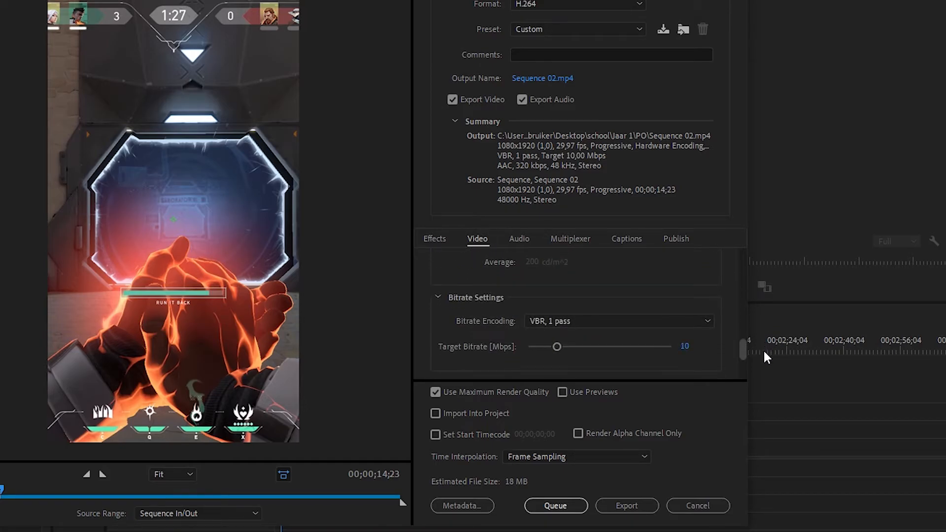
Step: Set bitrate encoding to VBR 2-pass at 16 Mbps target and start the export
{"action": "left_click", "coordinate": [617, 285]}
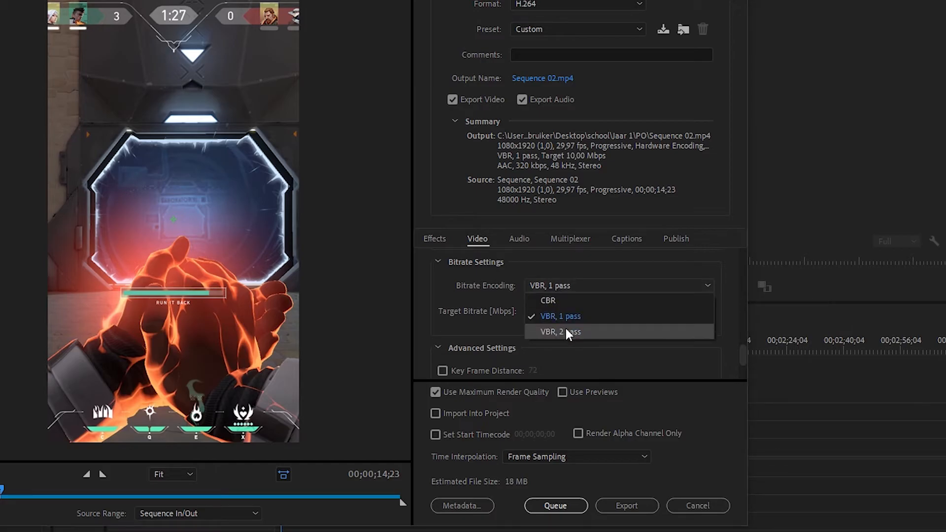
{"action": "left_click", "coordinate": [560, 332]}
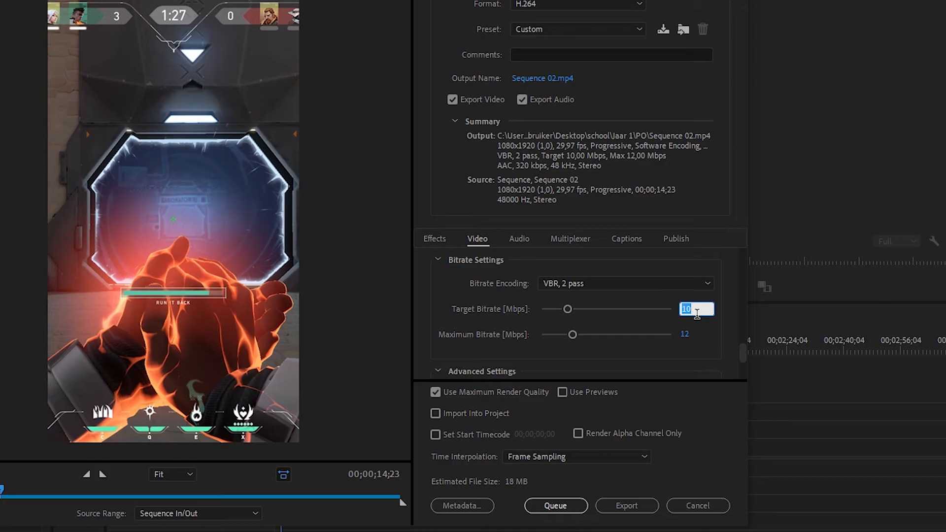
{"action": "type", "text": "16"}
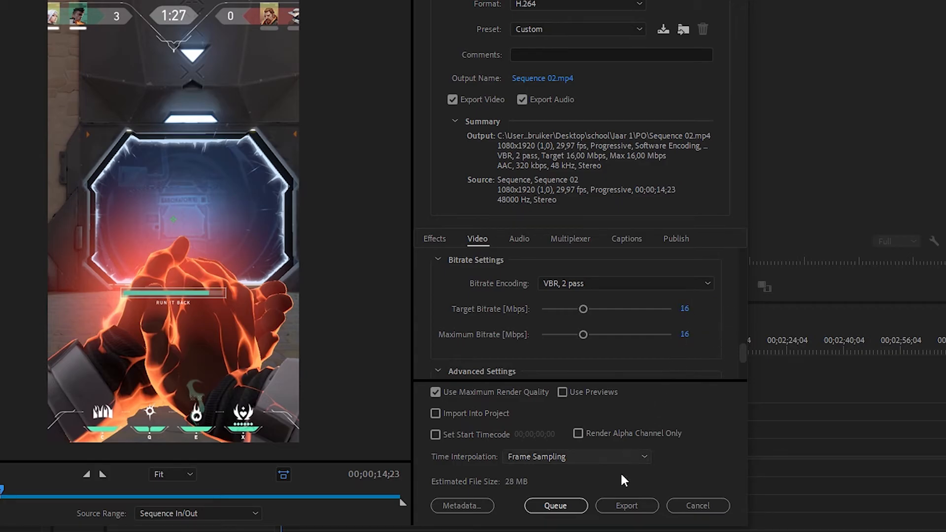
{"action": "mouse_move", "coordinate": [627, 506]}
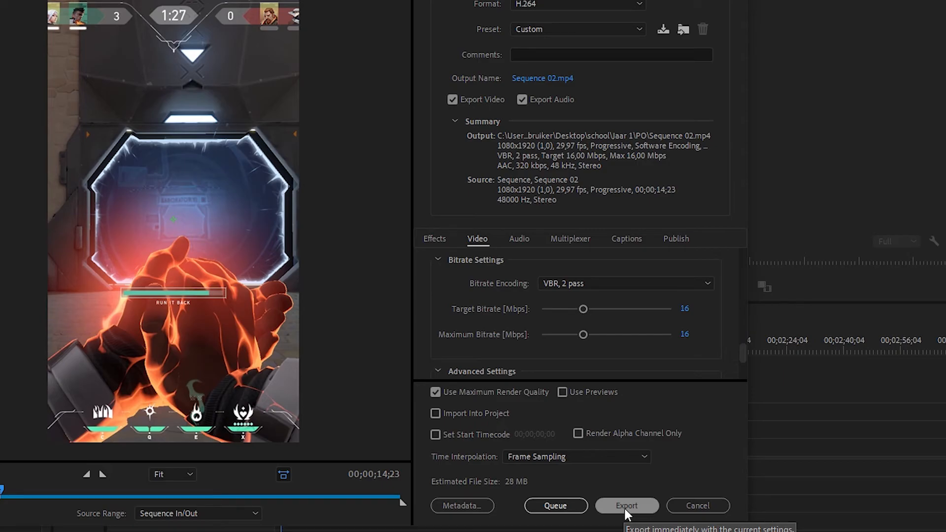
{"action": "left_click", "coordinate": [627, 505]}
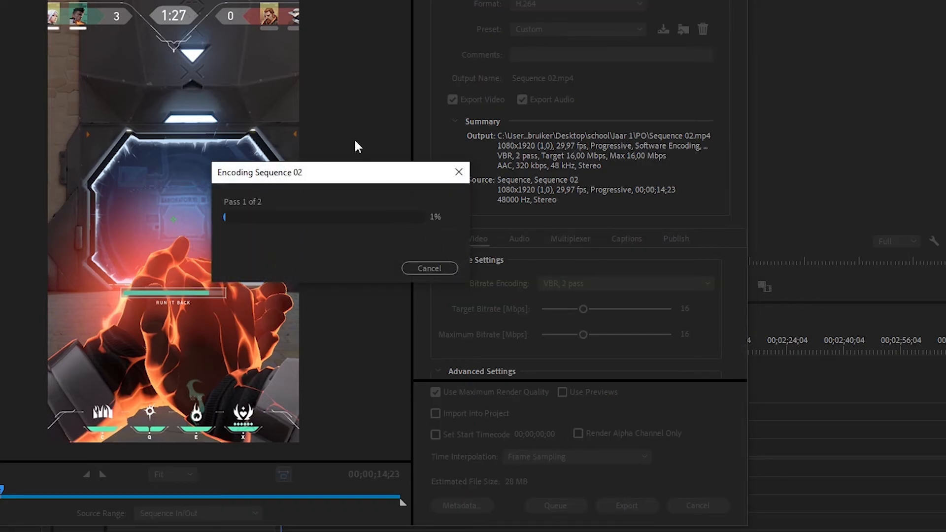